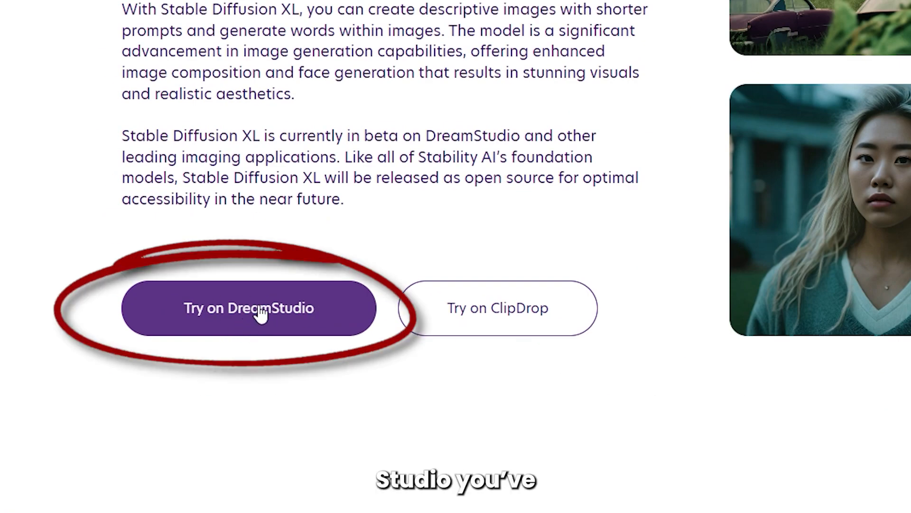
Launch Stable Diffusion XL through the 'Try on DreamStudio' button
click(249, 308)
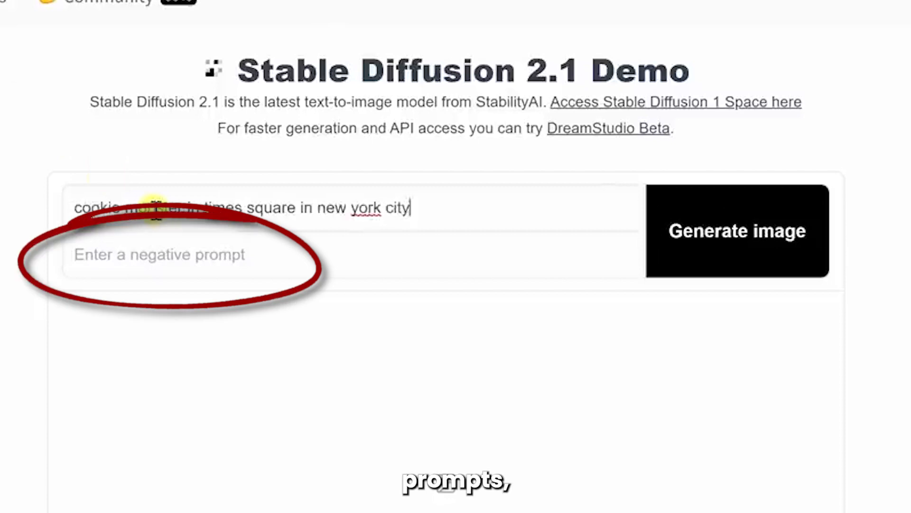
Move to the negative prompt field beneath the Times Square prompt
click(736, 231)
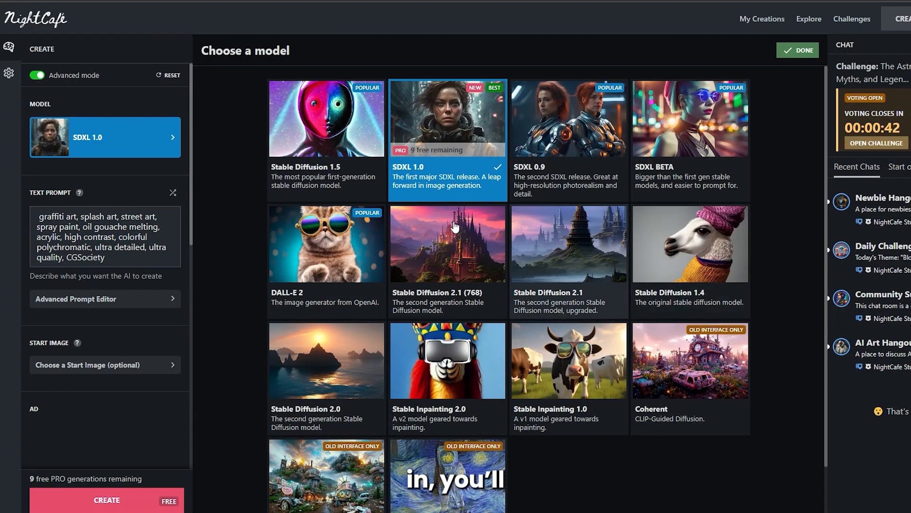
mouse_move(382, 293)
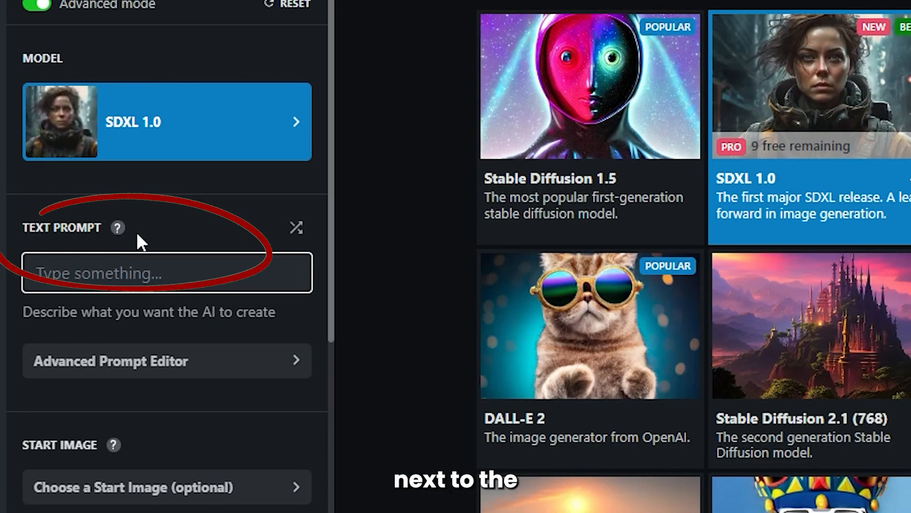
Show NightCafe's 'All about text prompts' guide and scroll through its advice
click(116, 227)
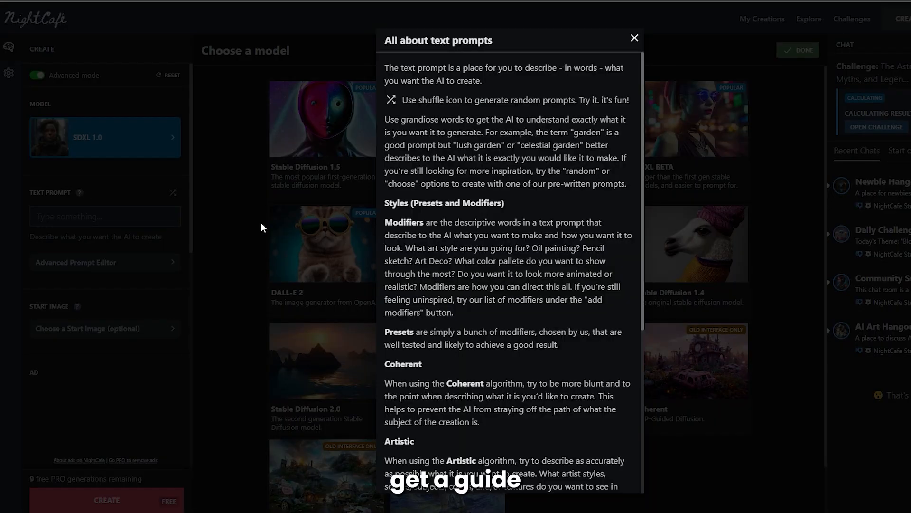
scroll(down, 3)
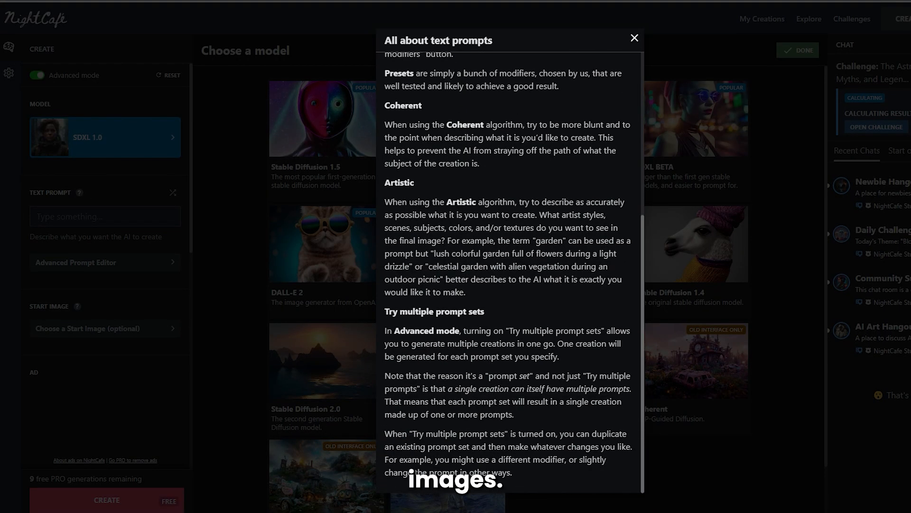
Dismiss the prompt guide and reveal the Advanced Prompt Editor's style presets
click(634, 38)
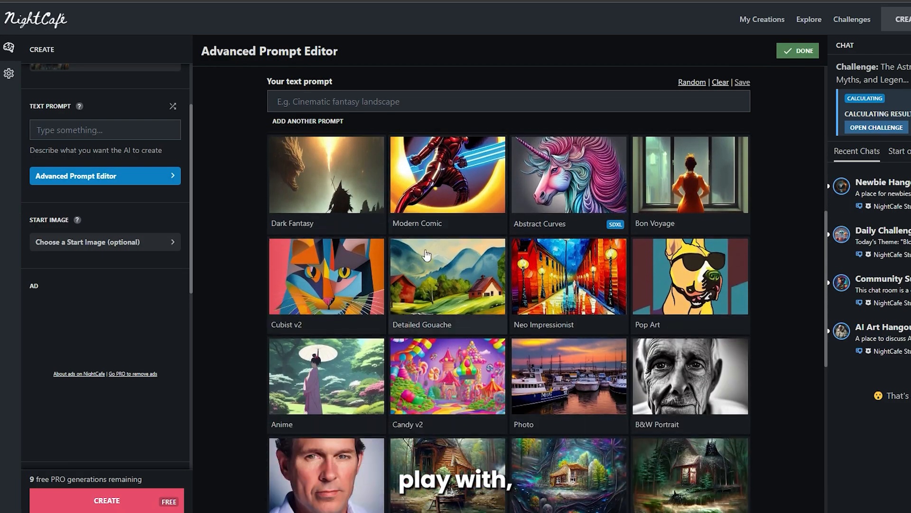
scroll(down, 3)
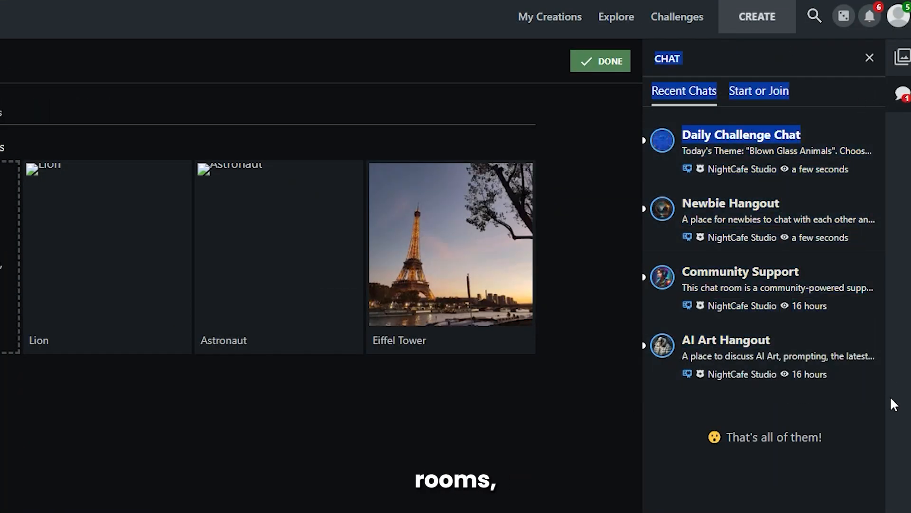
mouse_move(865, 421)
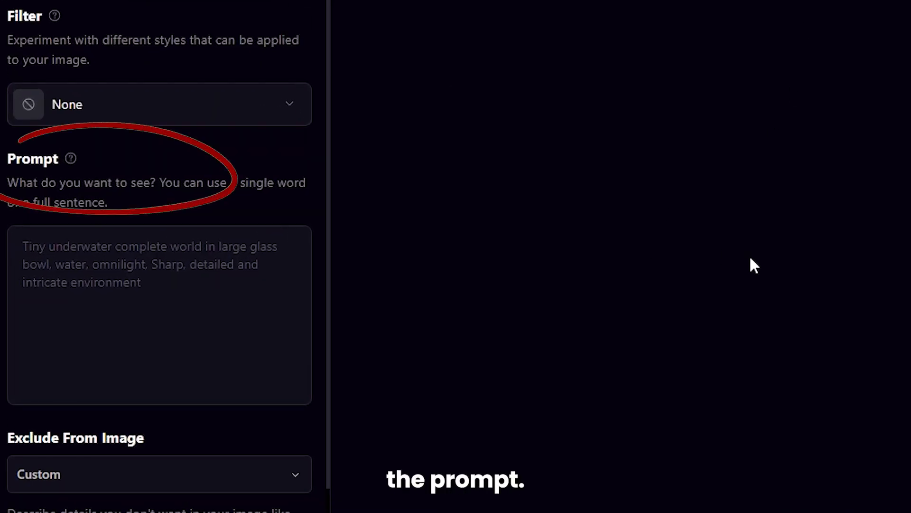
Scroll Playground AI's settings panel down to Filter, Prompt and Exclude From Image
scroll(down, 3)
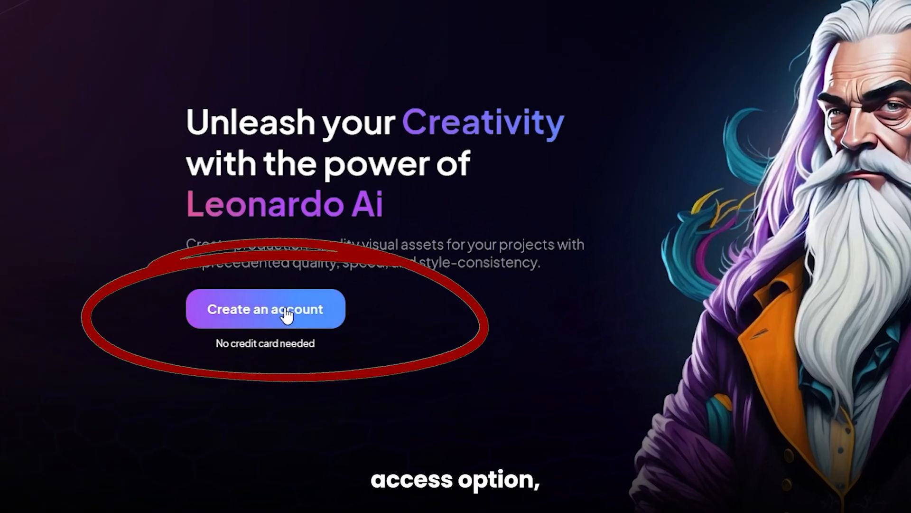
Start Leonardo.Ai account creation and confirm whitelisted early-access status
click(265, 309)
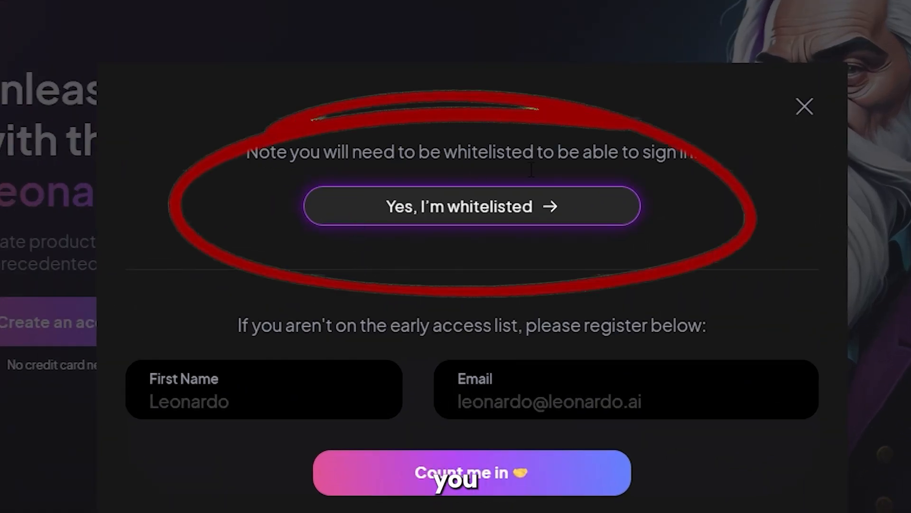
click(472, 206)
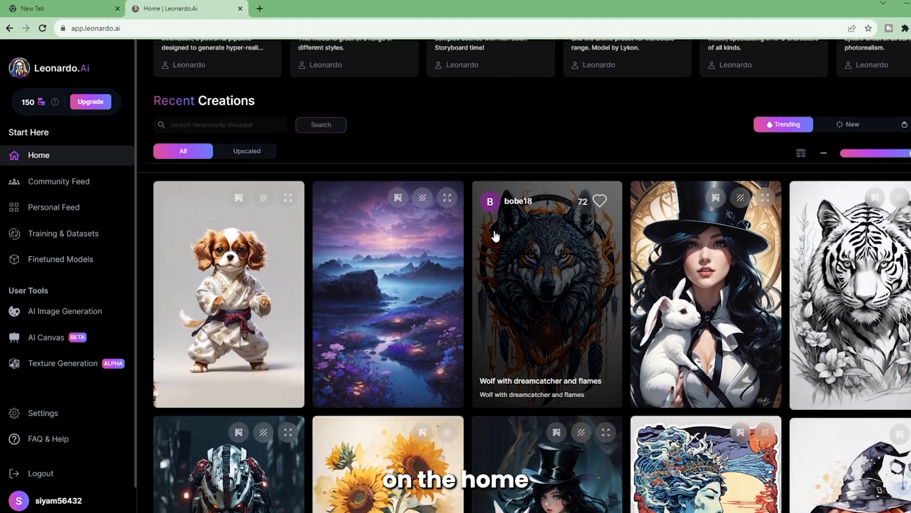
Scroll through Recent Creations and switch to the AI Canvas editor
scroll(down, 3)
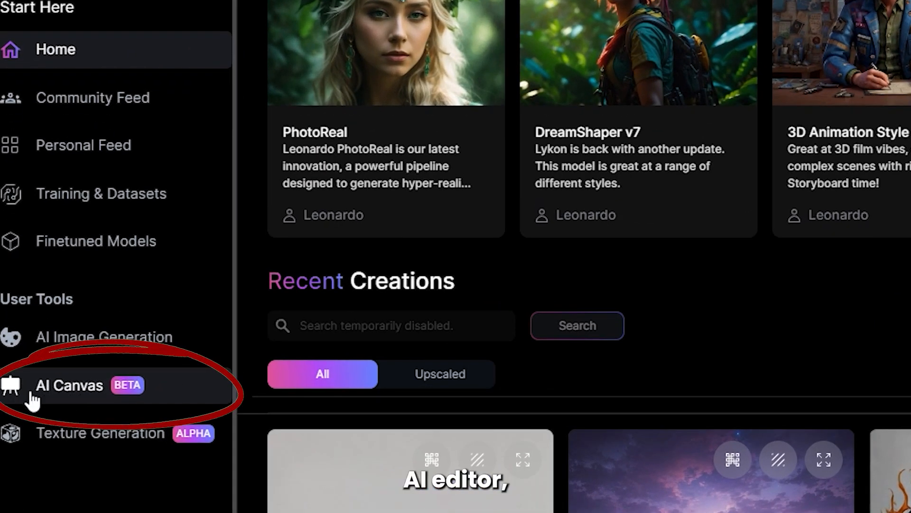
click(69, 385)
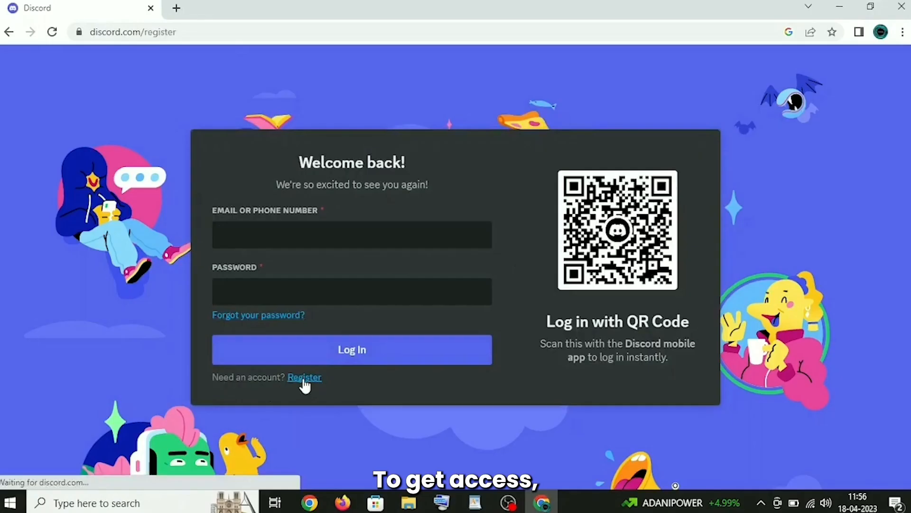
Switch to Discord registration and pick the birth month under Date of Birth
click(305, 376)
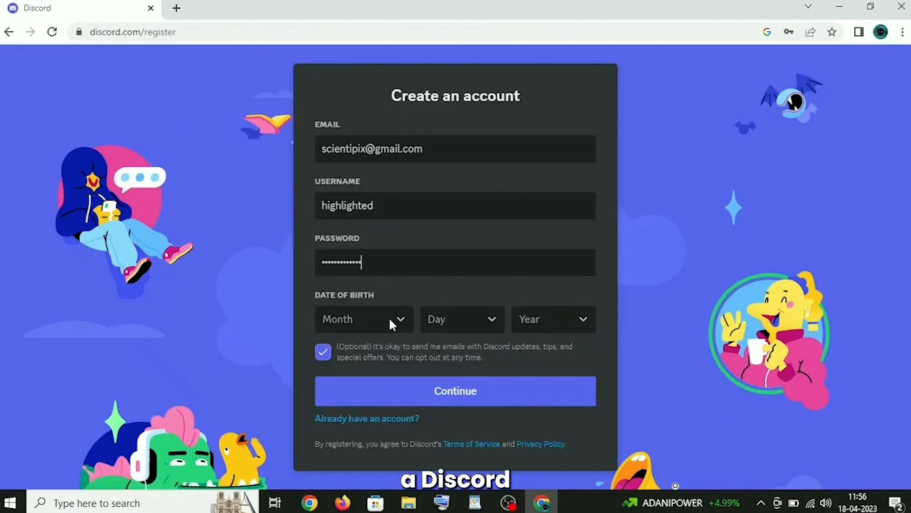
click(455, 390)
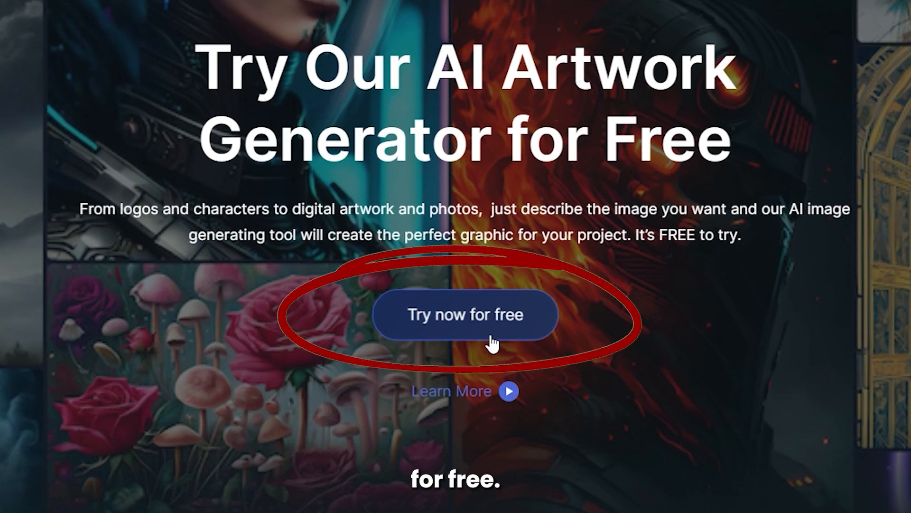
Launch BlueWillow's free generator with 'Try now for free'
click(61, 8)
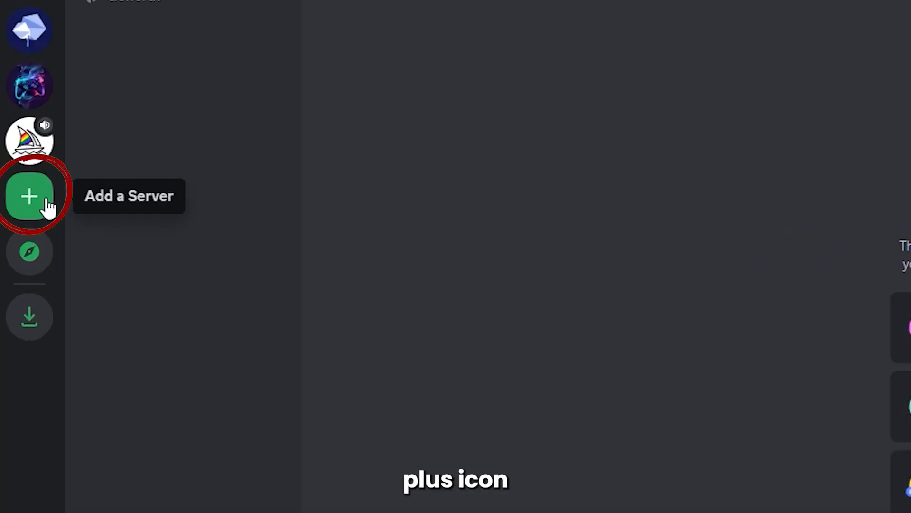
Add the BlueWillow bot to a Discord server and authorize its requested permissions
click(30, 196)
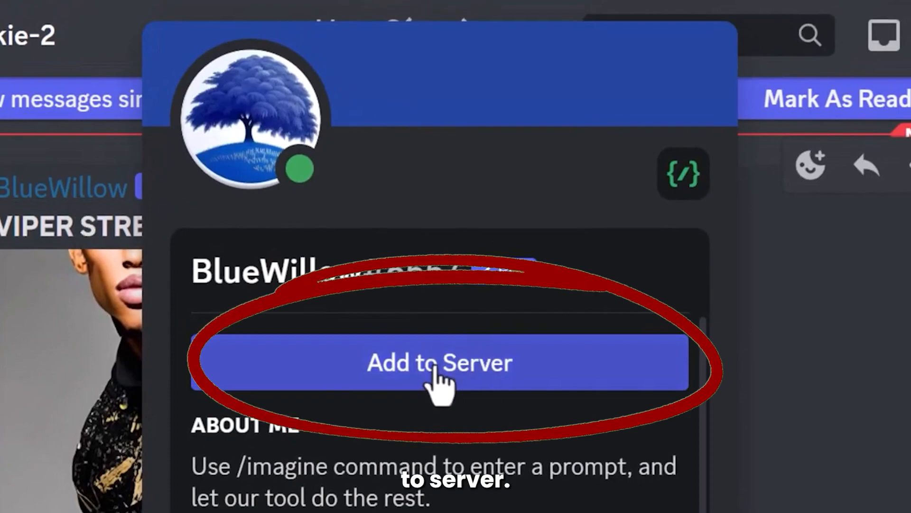
click(439, 363)
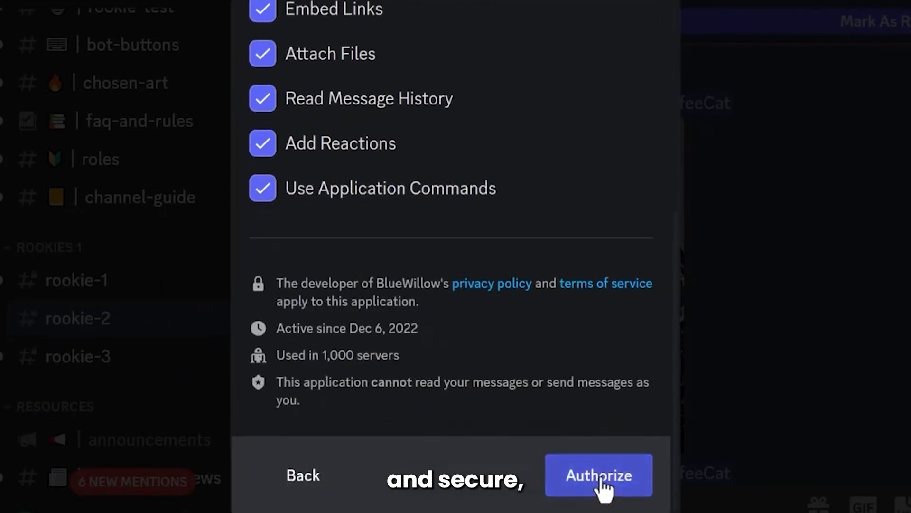
click(598, 475)
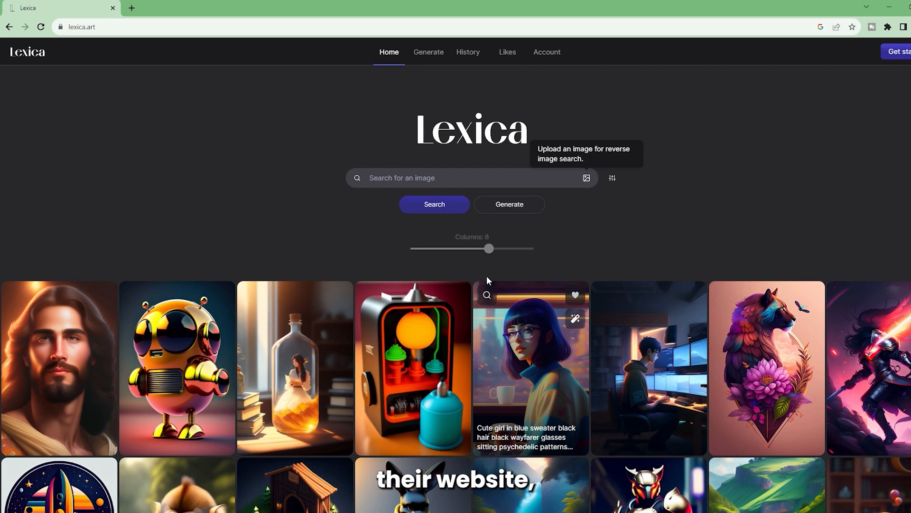
Scroll Lexica's gallery, search 'wdqwffewff', and open a football player portrait
scroll(down, 3)
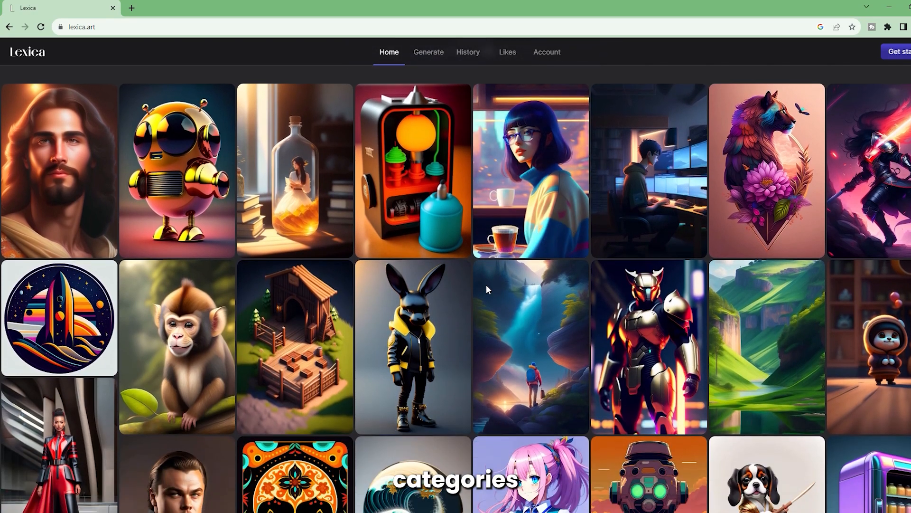
scroll(down, 3)
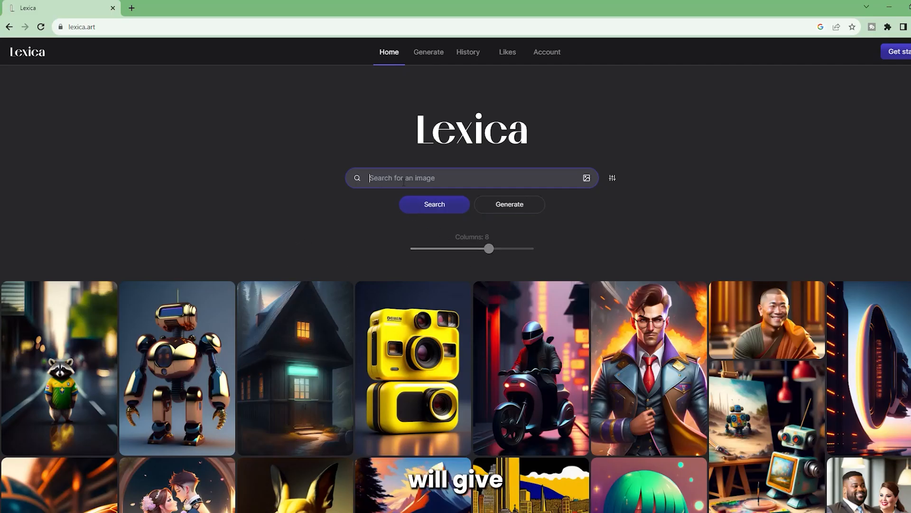
text(wdqwffewff)
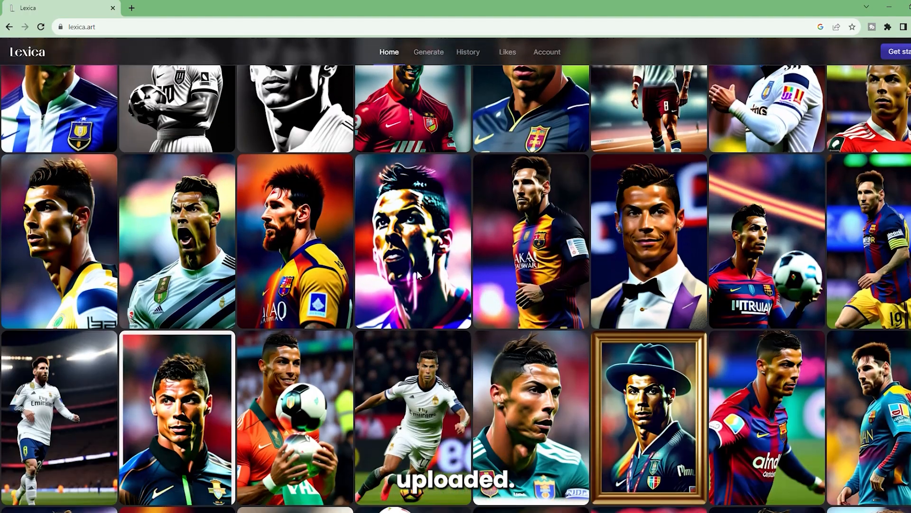
click(428, 52)
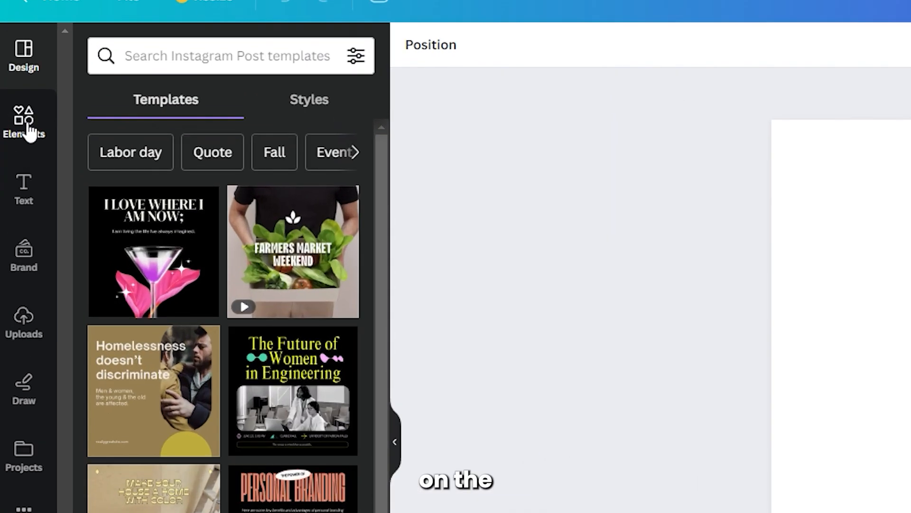
Launch Canva's Text to Image app from the sidebar and show all its art styles
scroll(down, 3)
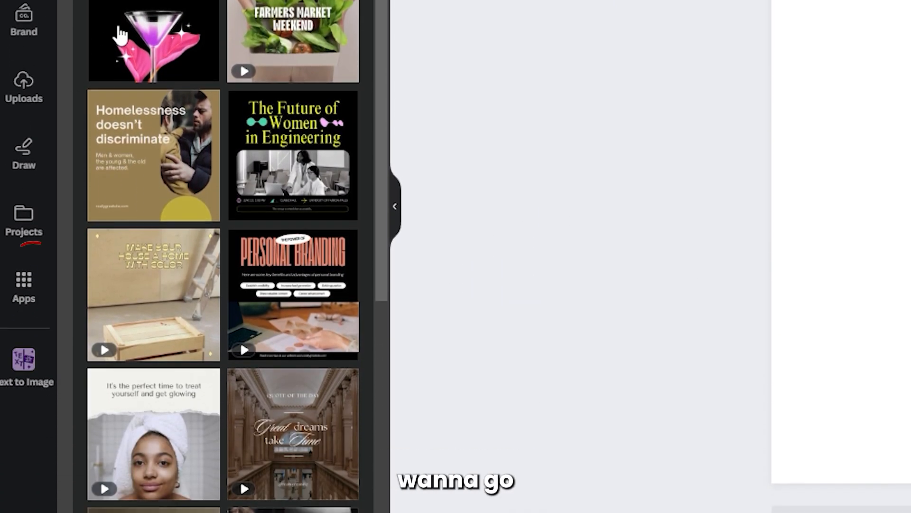
click(23, 359)
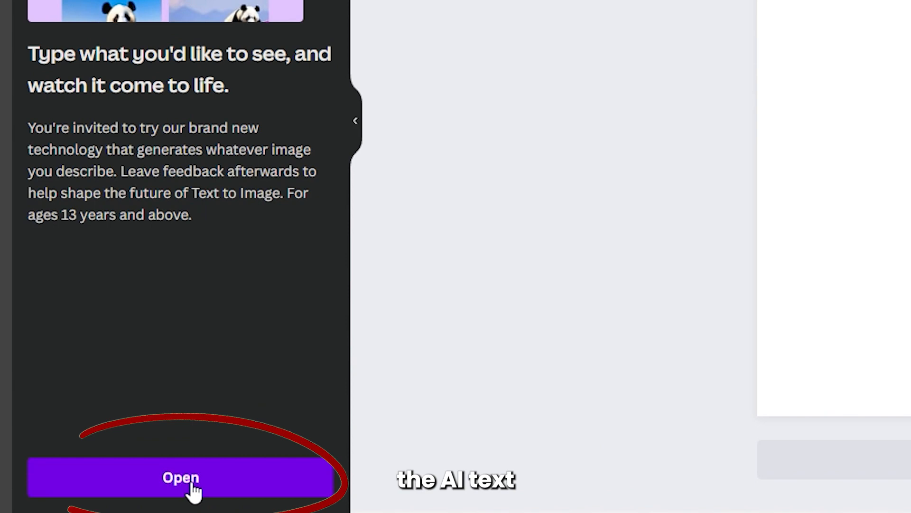
click(181, 477)
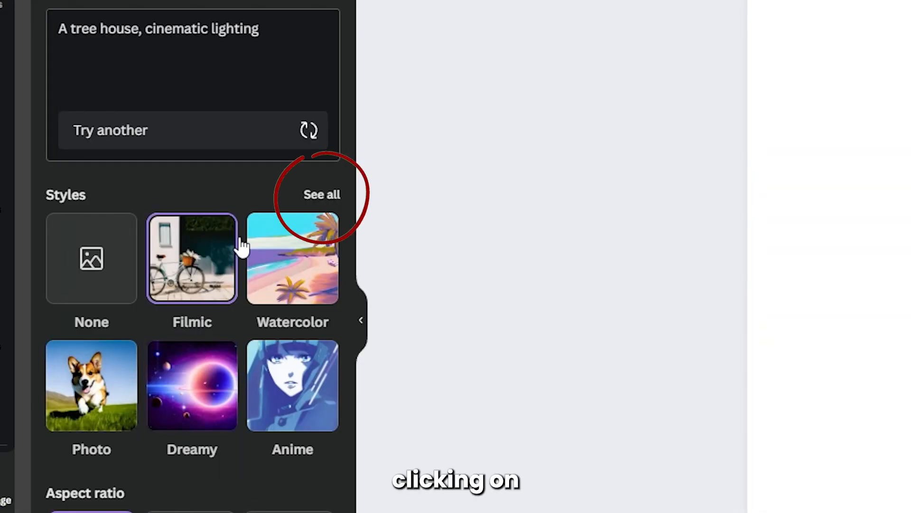
click(322, 194)
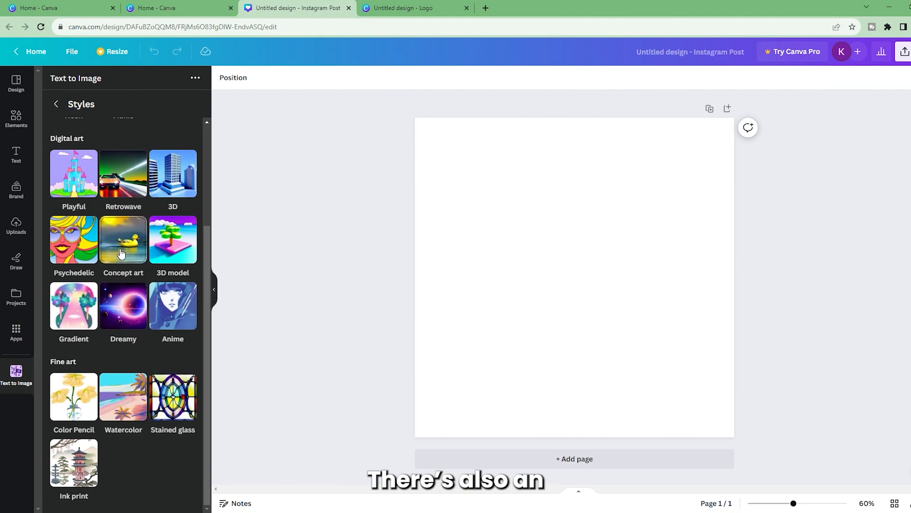